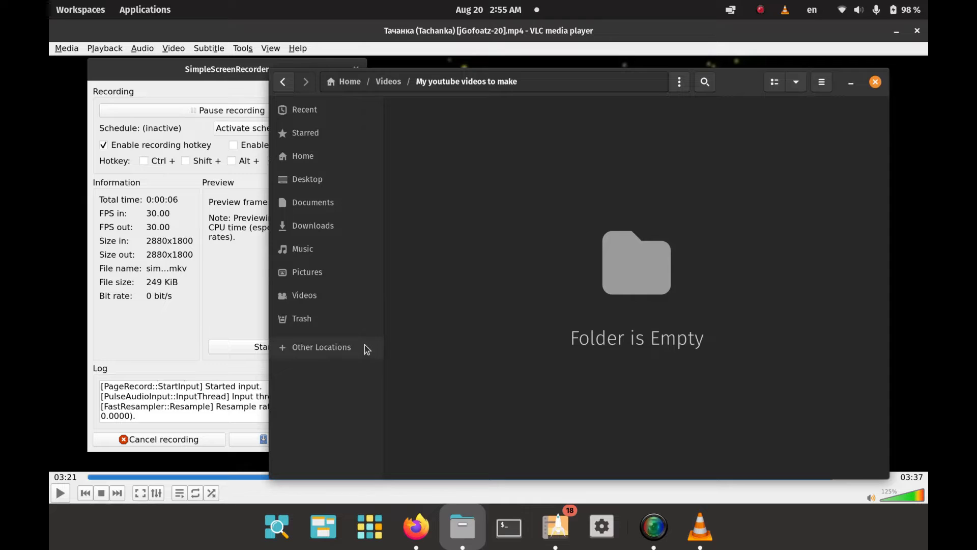
pyautogui.moveTo(617, 240)
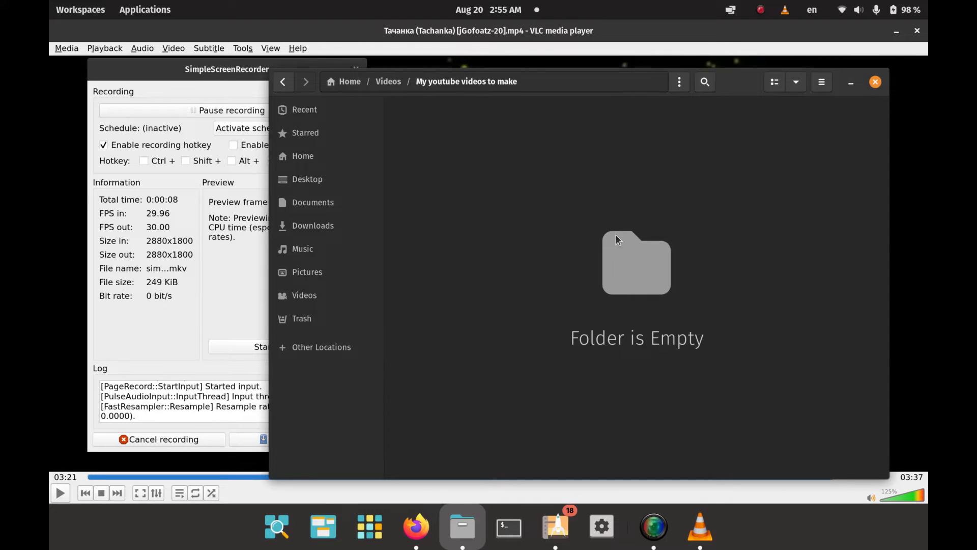
pyautogui.moveTo(620, 251)
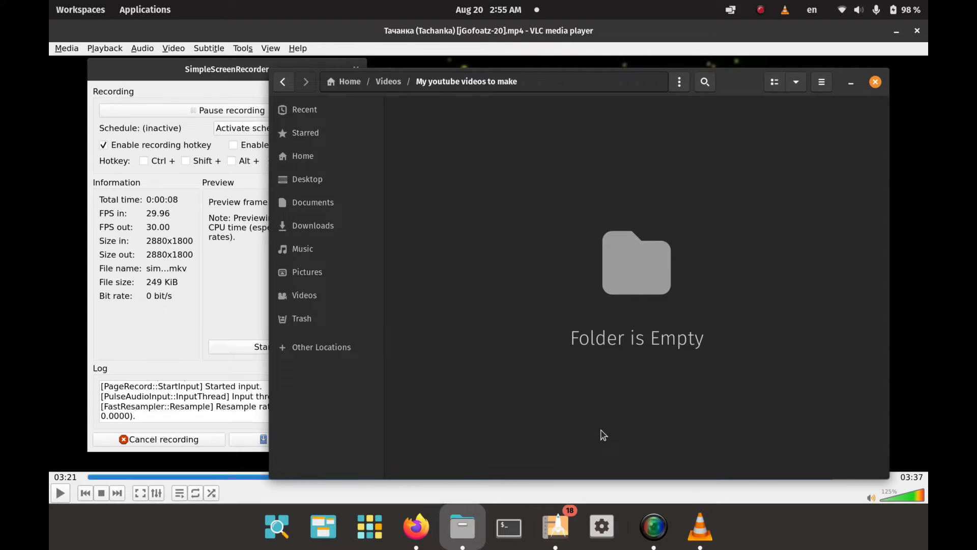
pyautogui.moveTo(574, 479)
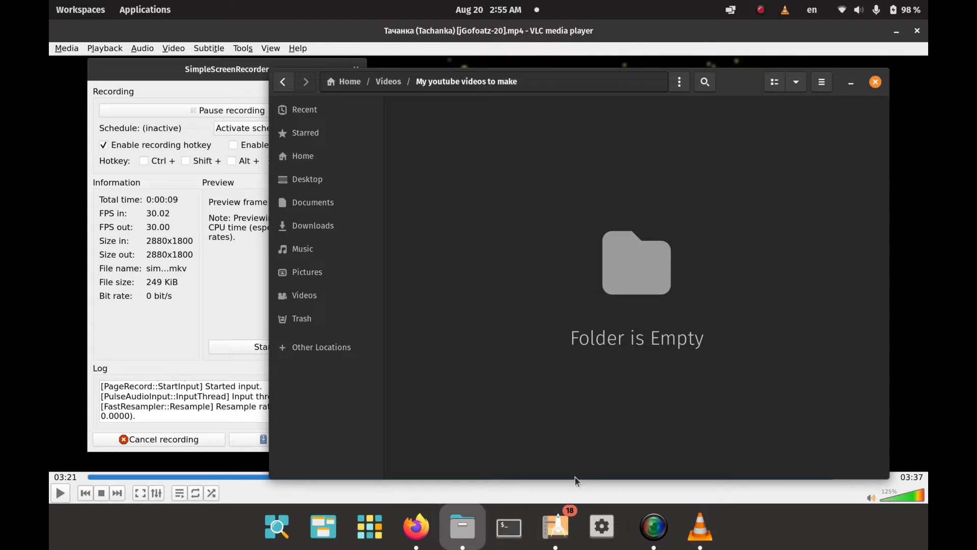
pyautogui.moveTo(555, 526)
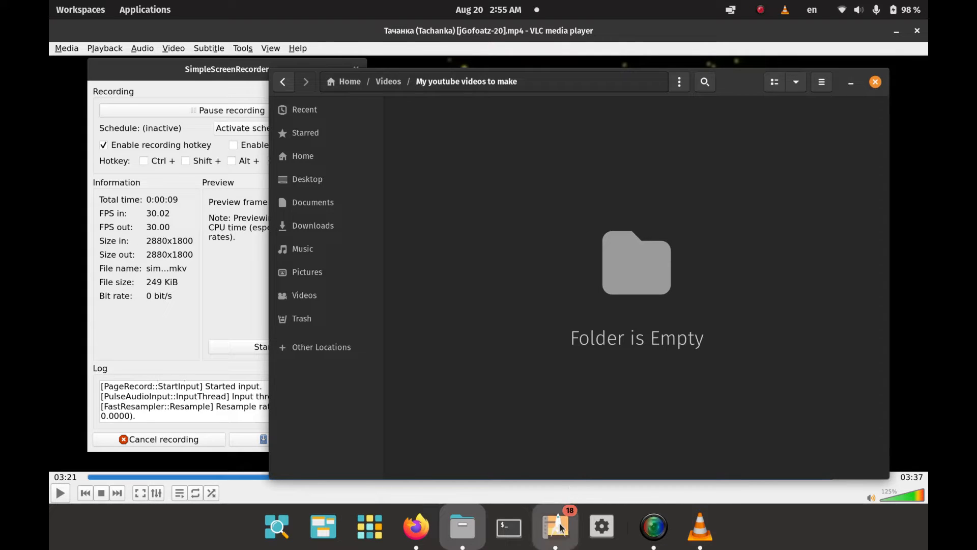
pyautogui.moveTo(555, 526)
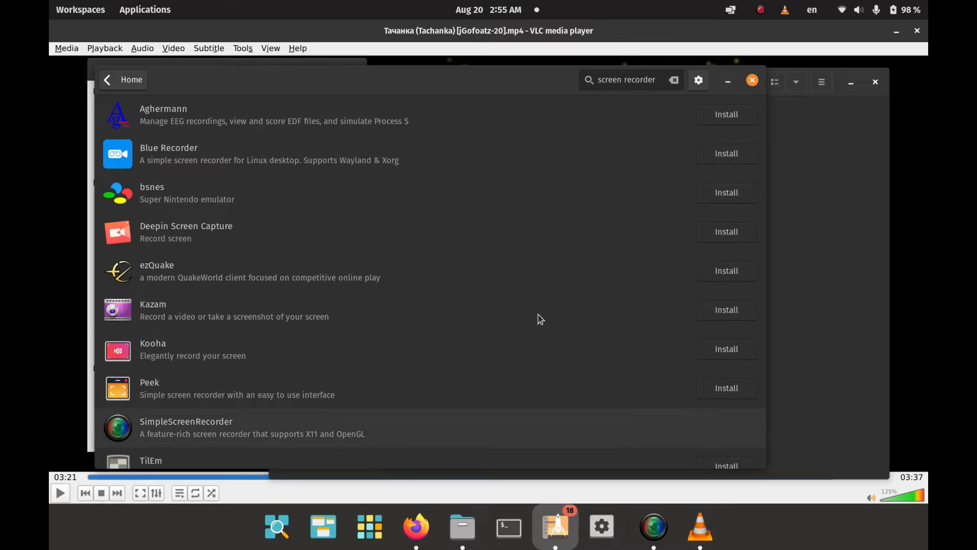
pyautogui.moveTo(548, 284)
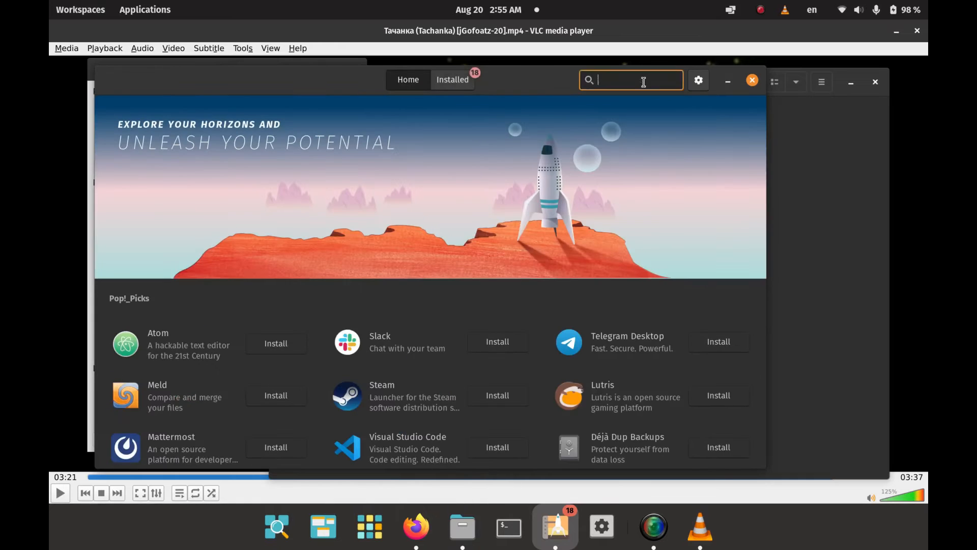
# - Search Pop!_Shop for 'audacity' and start installing Audacity from the results
pyautogui.write('audacti')
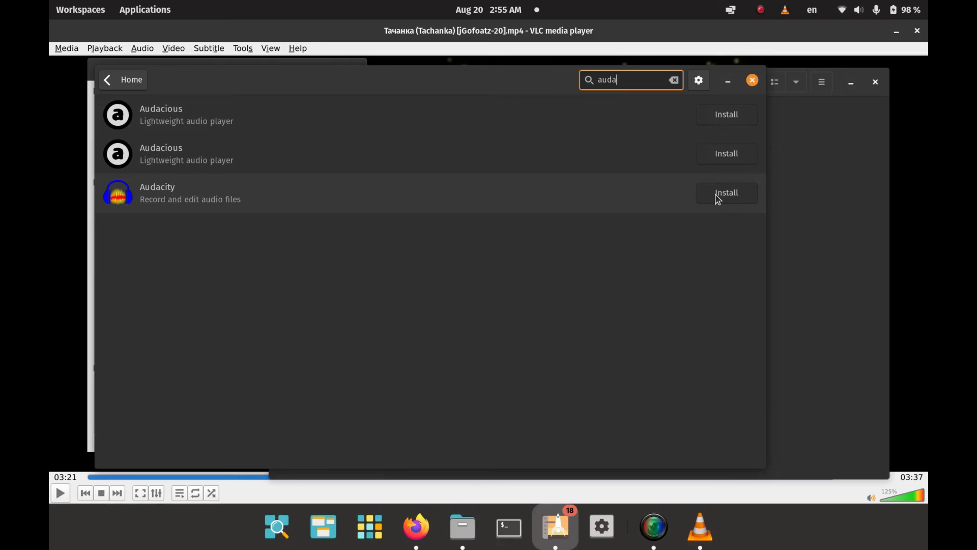
pyautogui.click(725, 192)
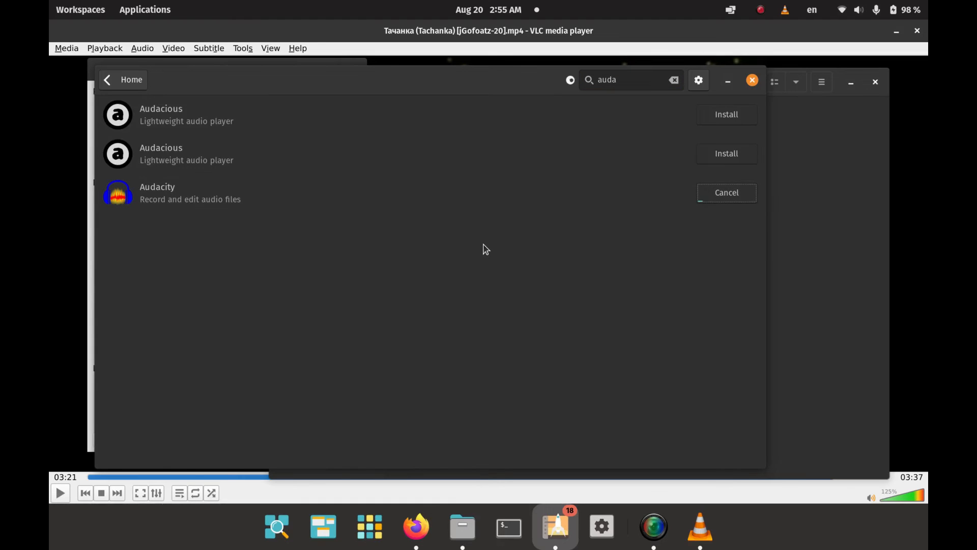